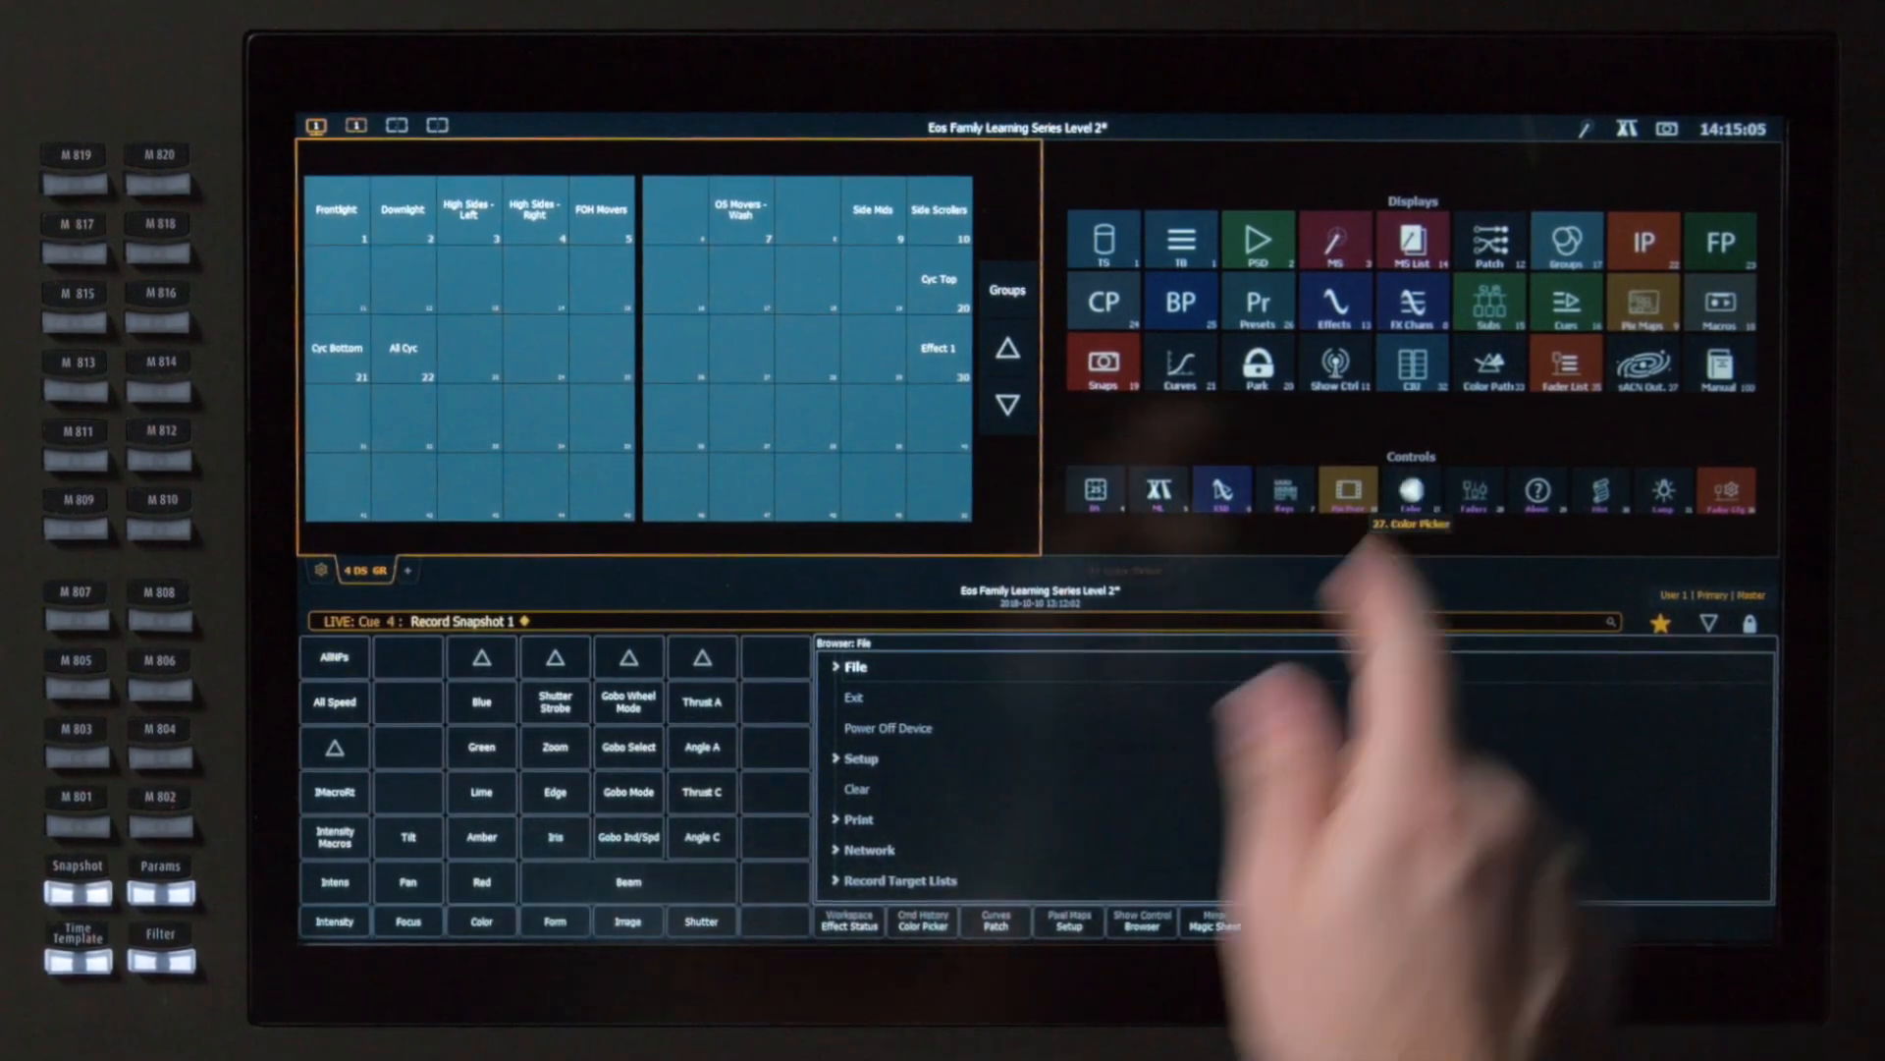
Add the Color Picker (27) display as a tab beside Groups in the right frame.
left_click(1412, 491)
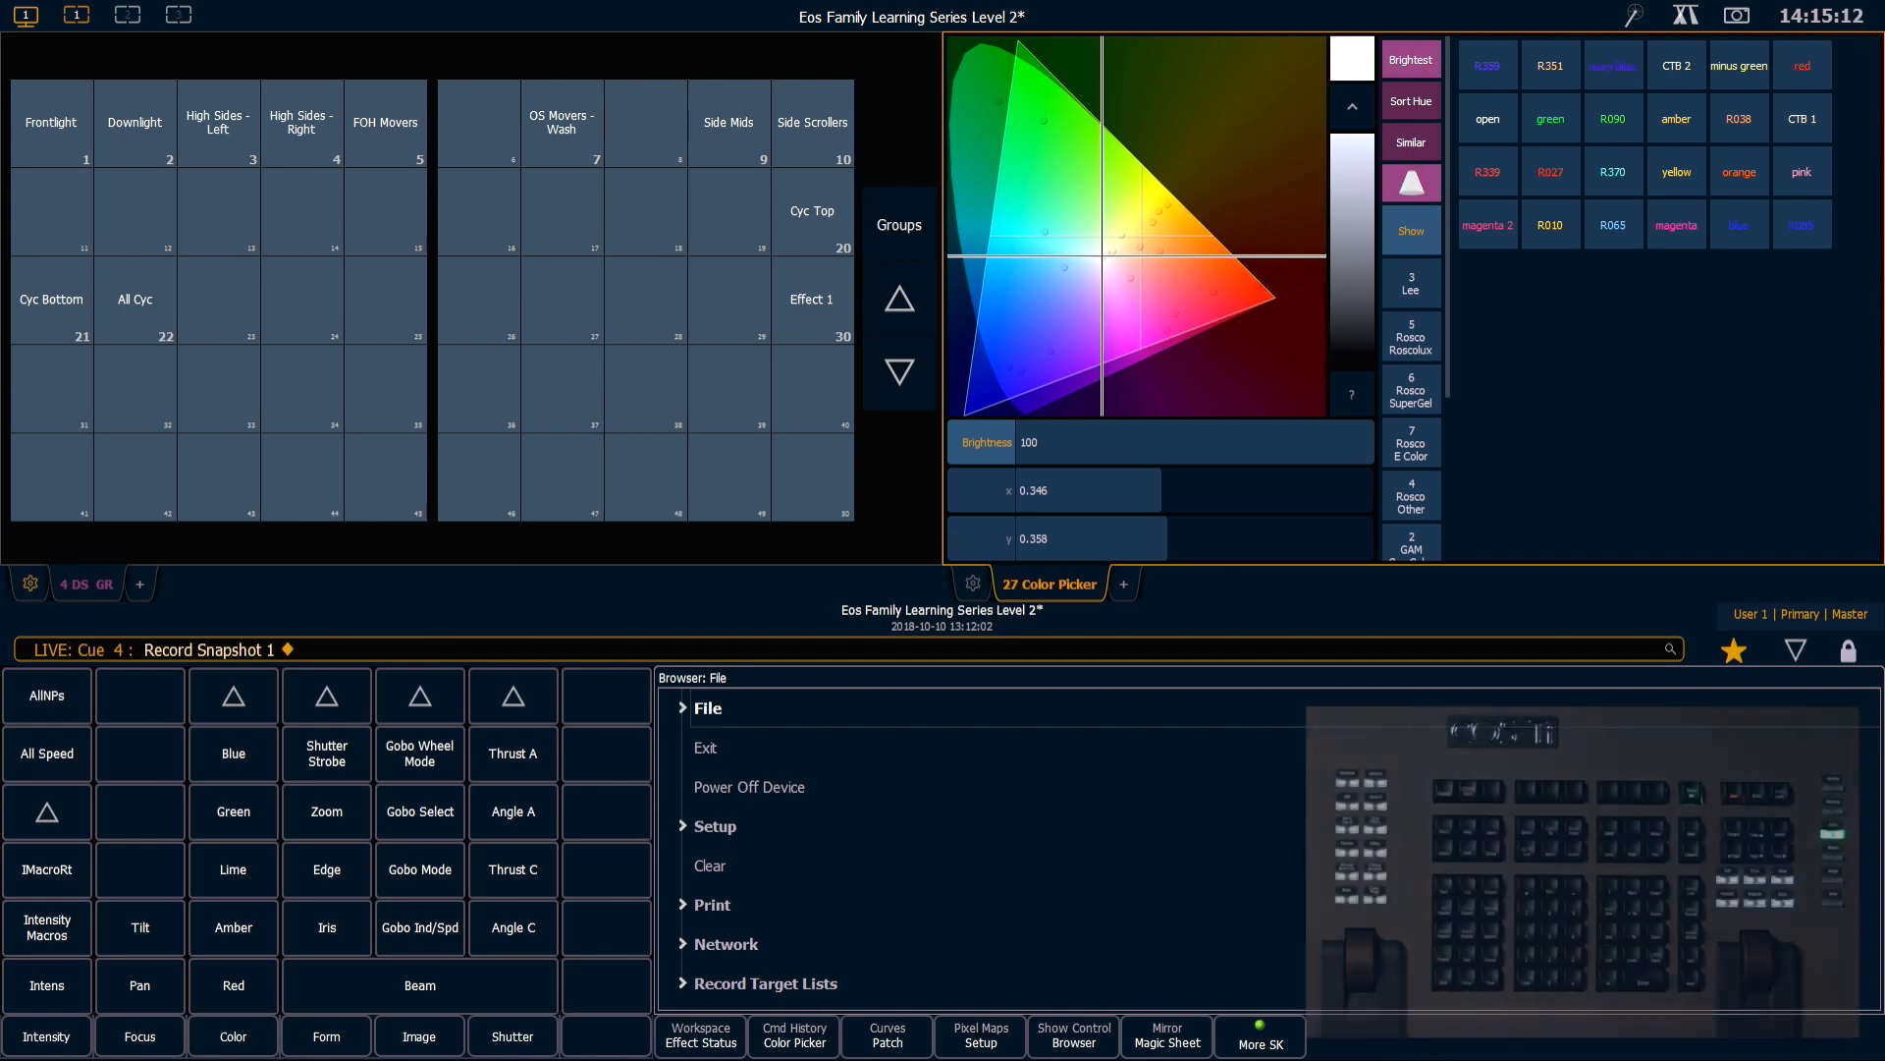